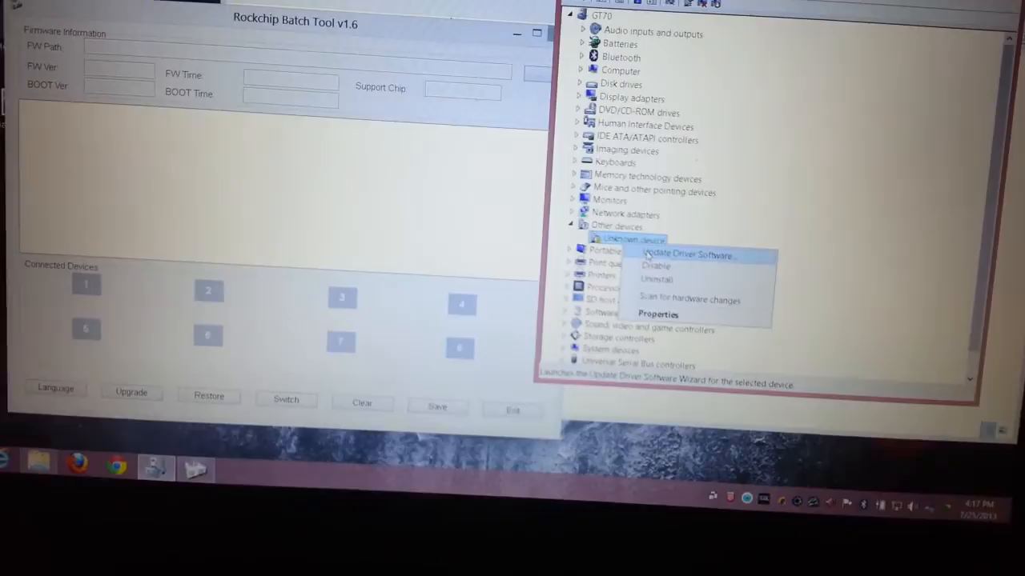
Begin Update Driver Software for the Unknown Device under Other devices.
click(687, 255)
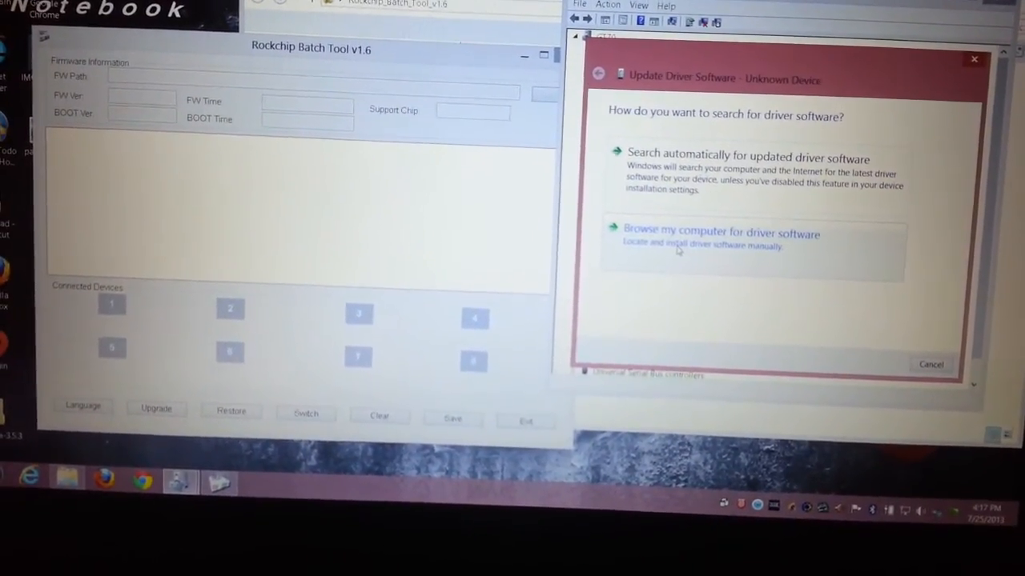
Browse this computer and select the RockusbDriver x64 folder as the driver source.
click(720, 234)
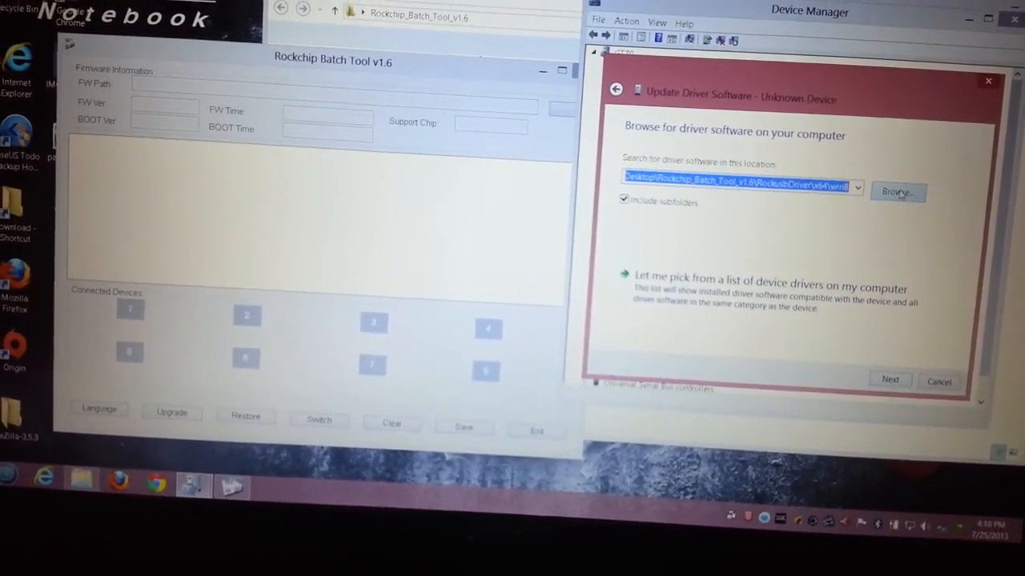
click(897, 192)
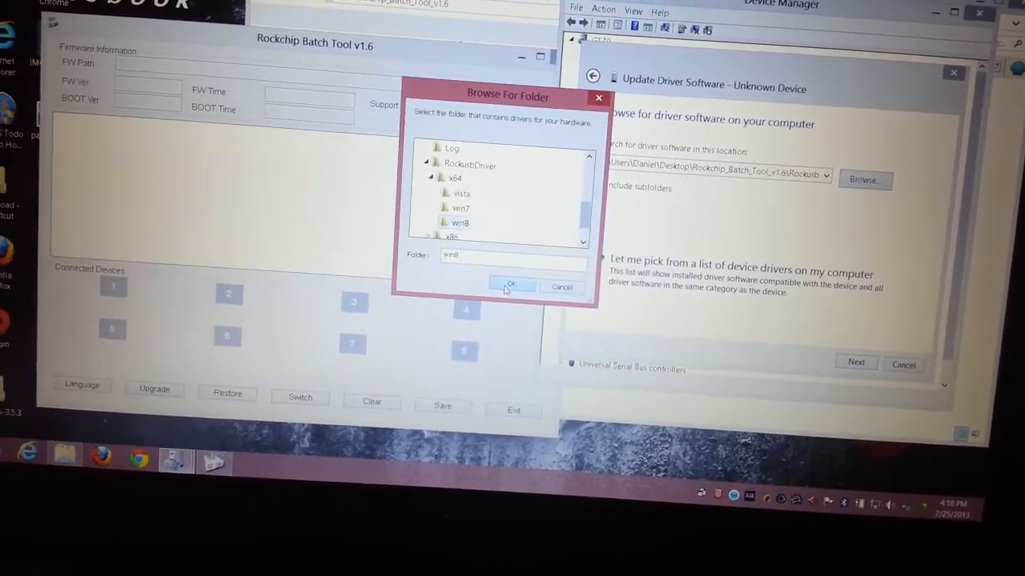
click(511, 286)
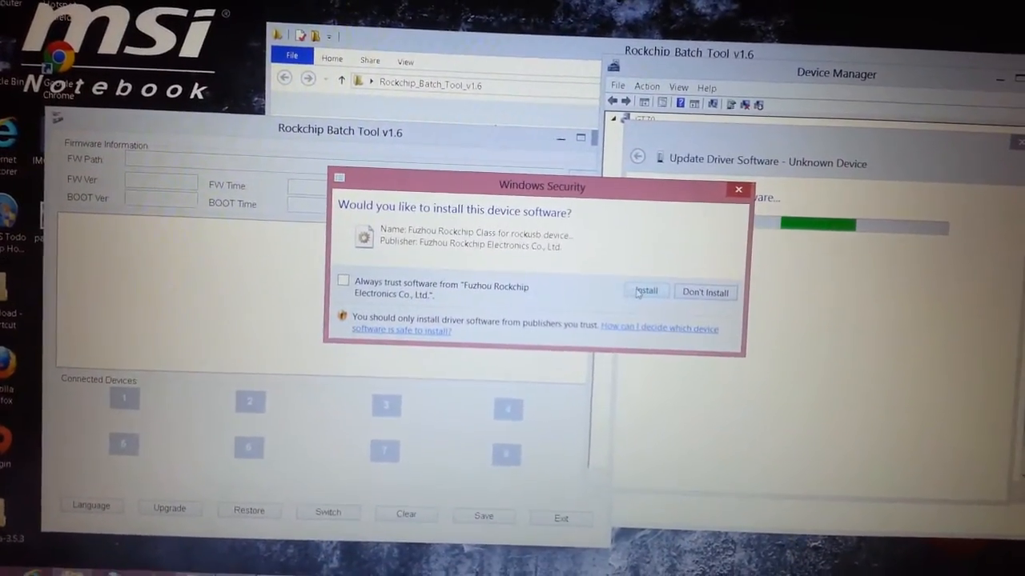
Approve the Windows Security prompt to install the Fuzhou Rockchip device software.
click(647, 291)
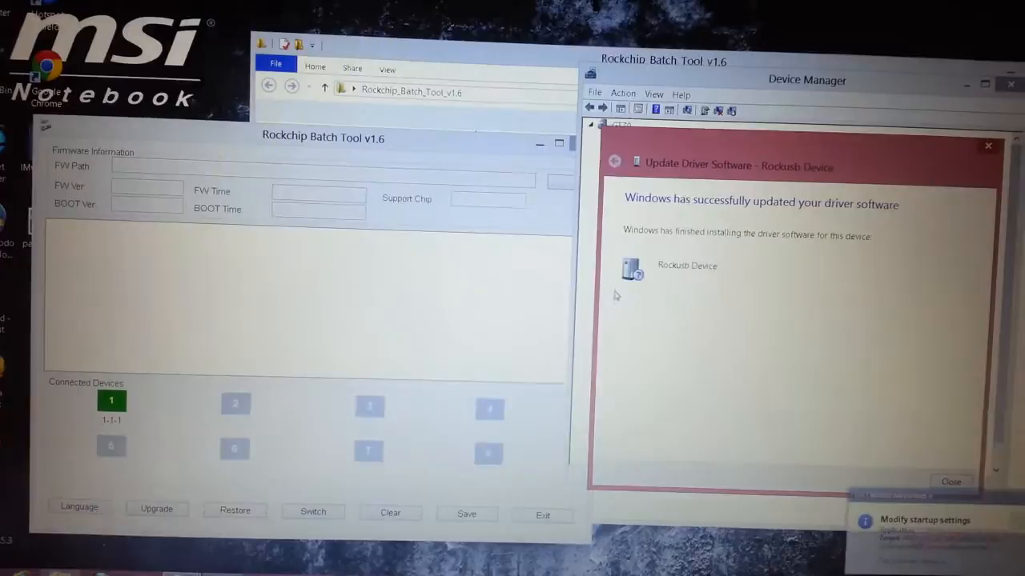